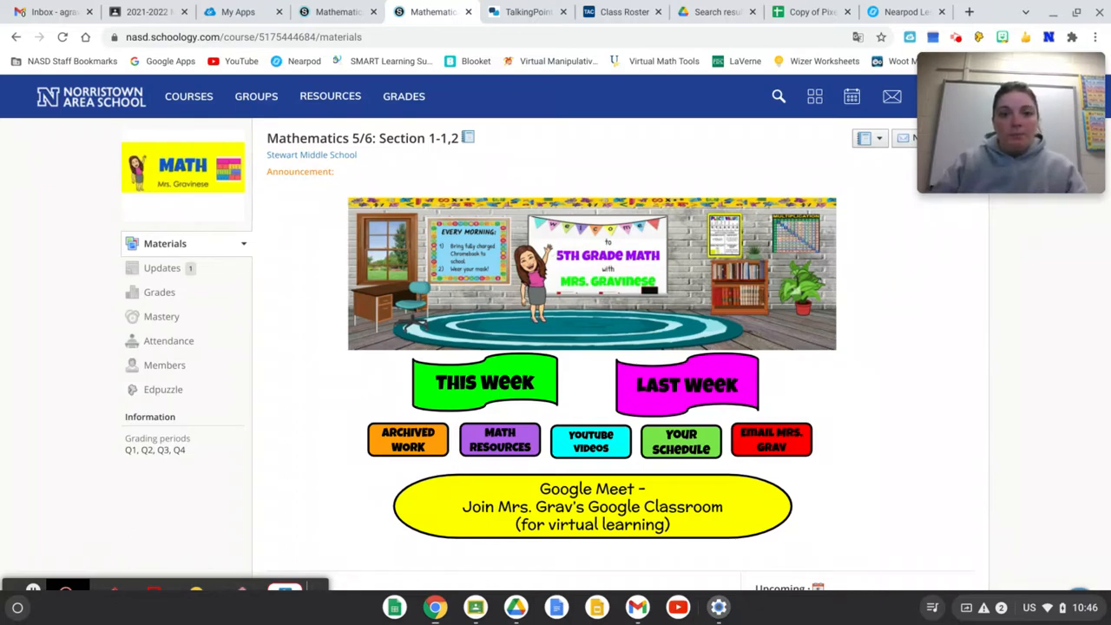
mouse_move(601, 132)
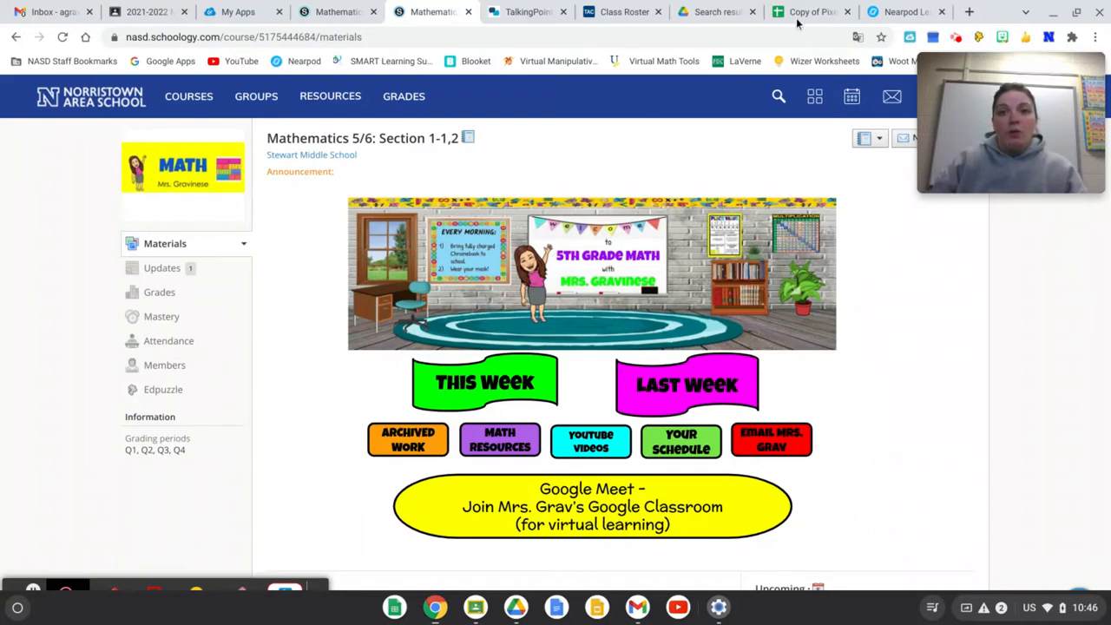
Step: Switch to the 'Copy of Pixel Art #1' spreadsheet showing the finished smiley-face pixel art
left_click(809, 10)
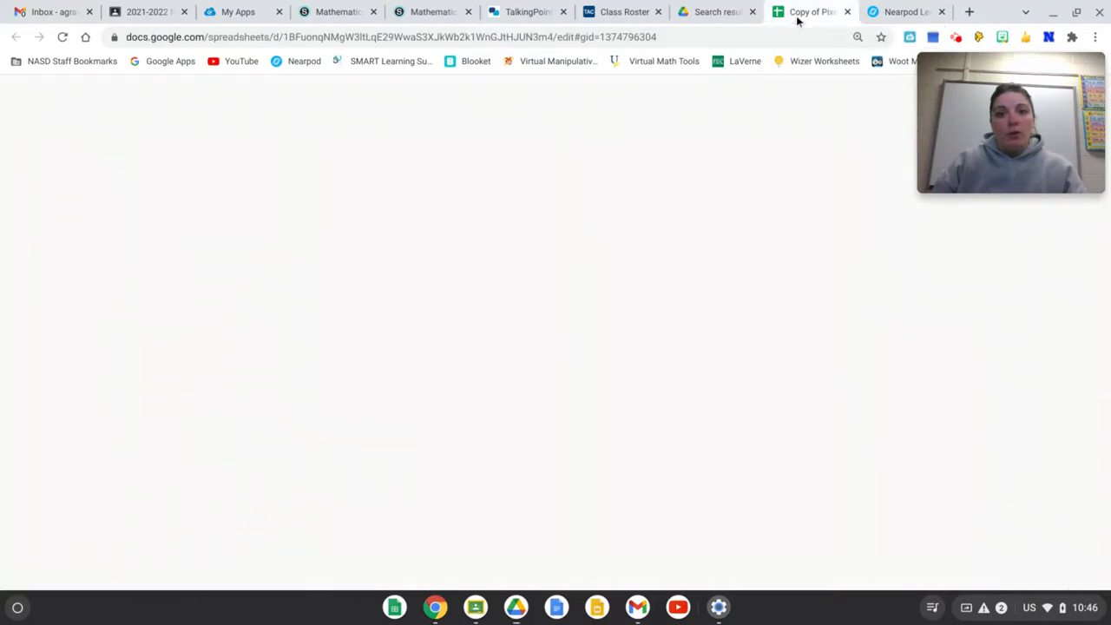
left_click(813, 10)
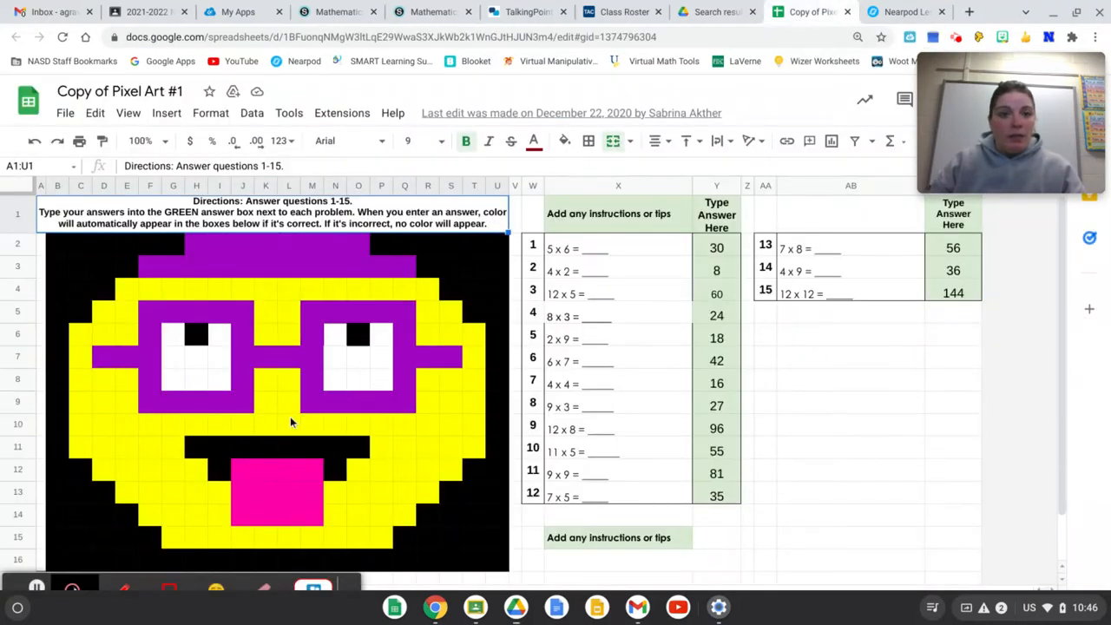
mouse_move(476, 281)
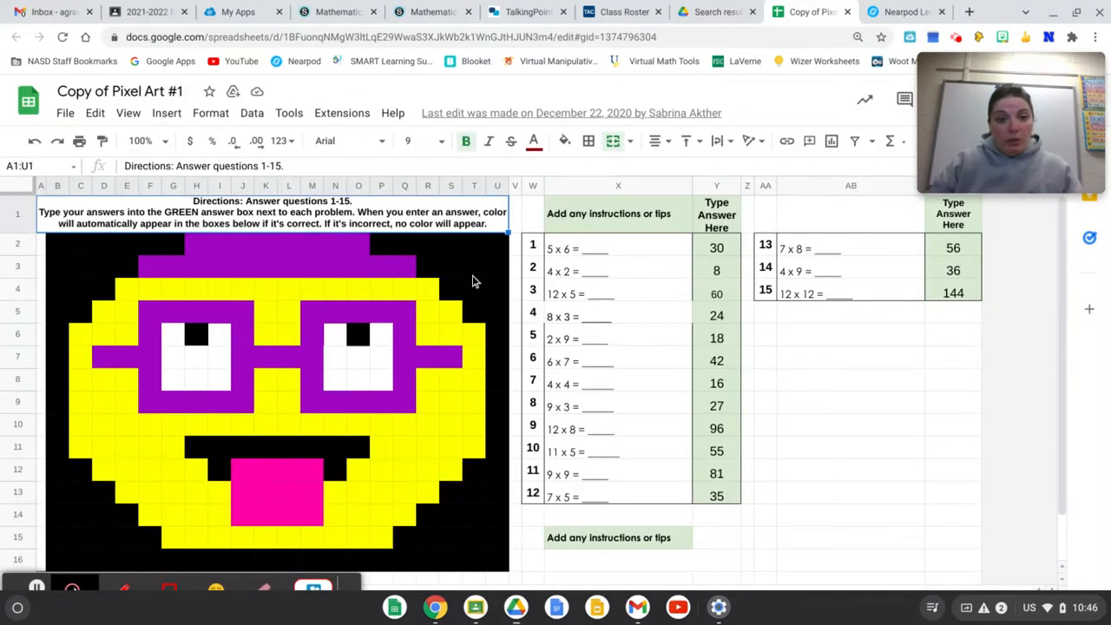
mouse_move(761, 500)
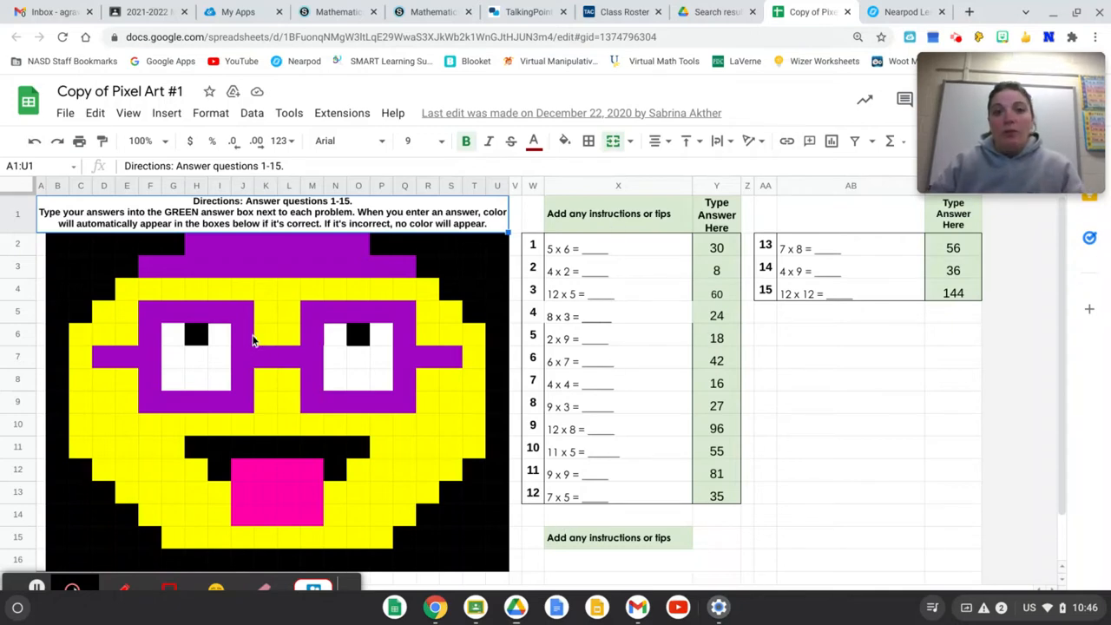
mouse_move(252, 358)
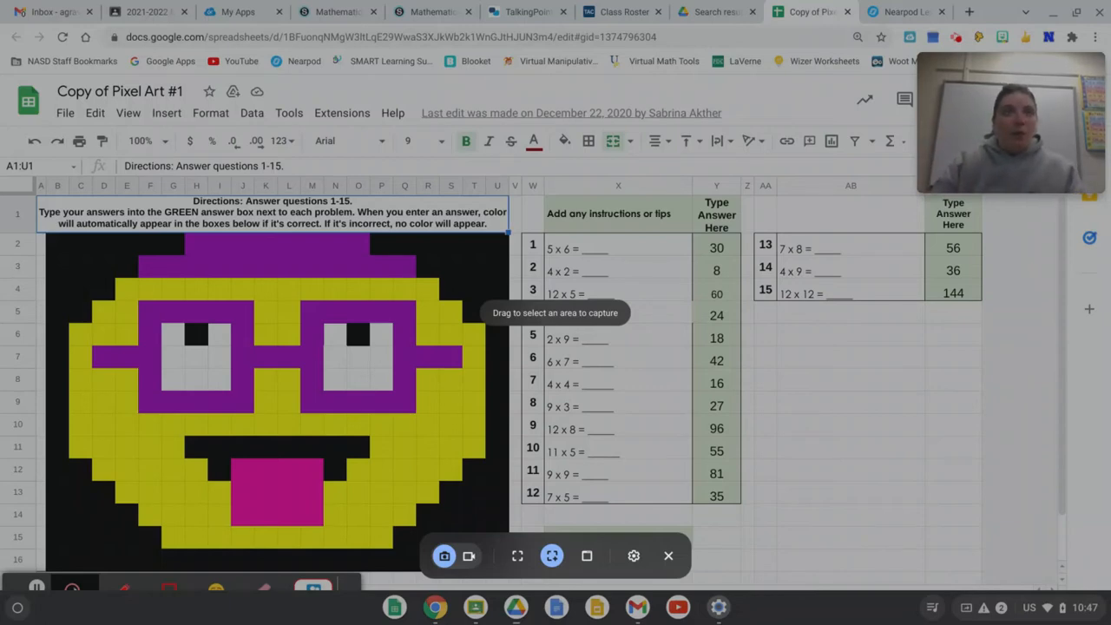
mouse_move(617, 329)
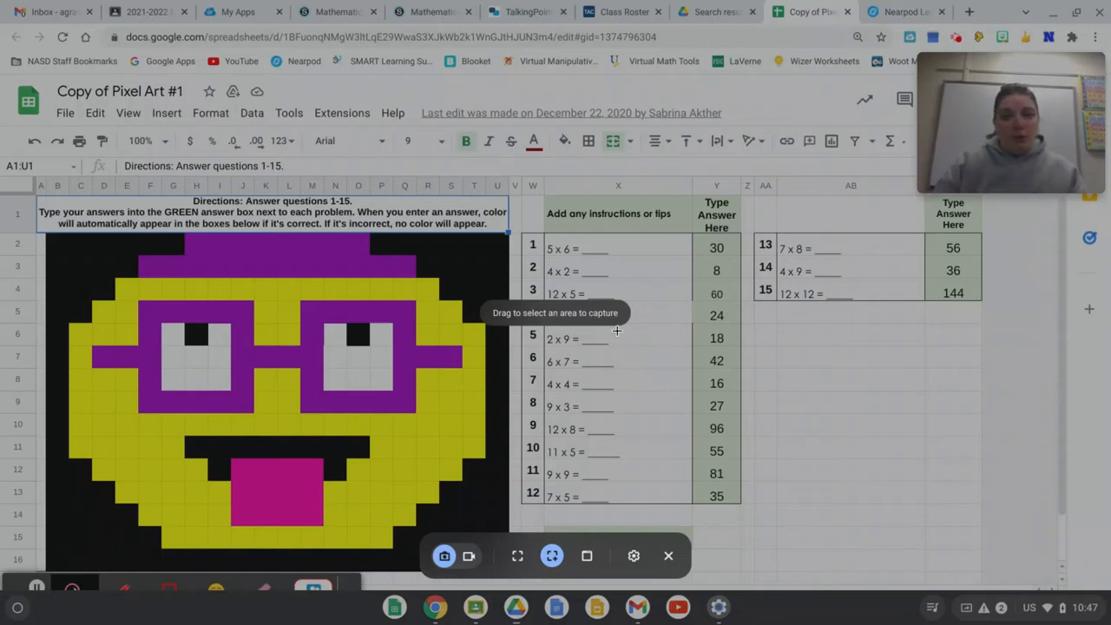
mouse_move(490, 327)
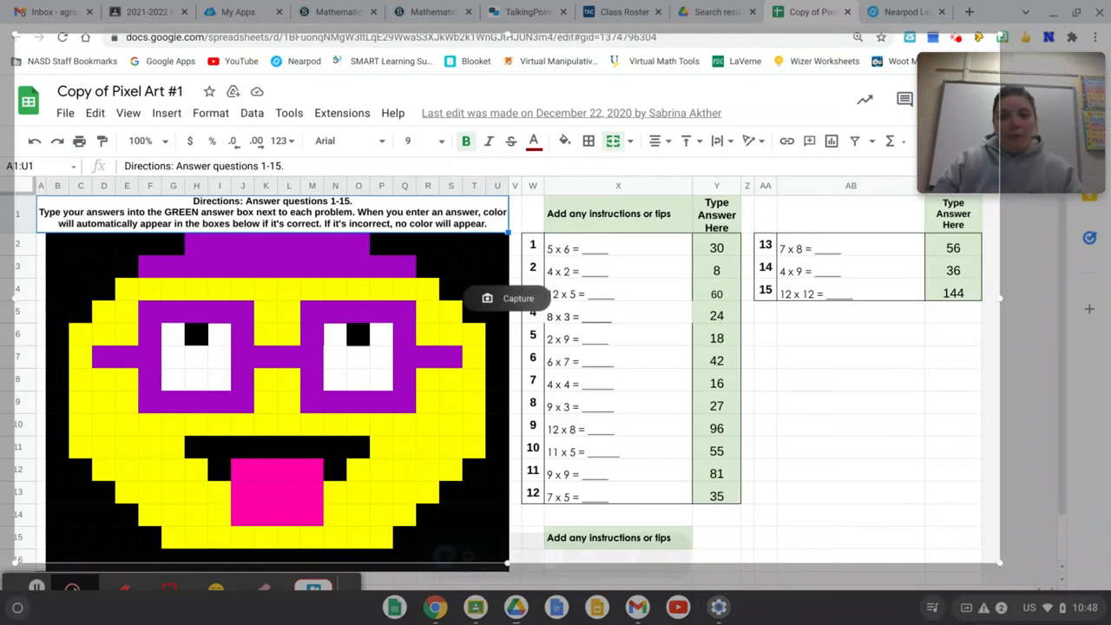
mouse_move(503, 304)
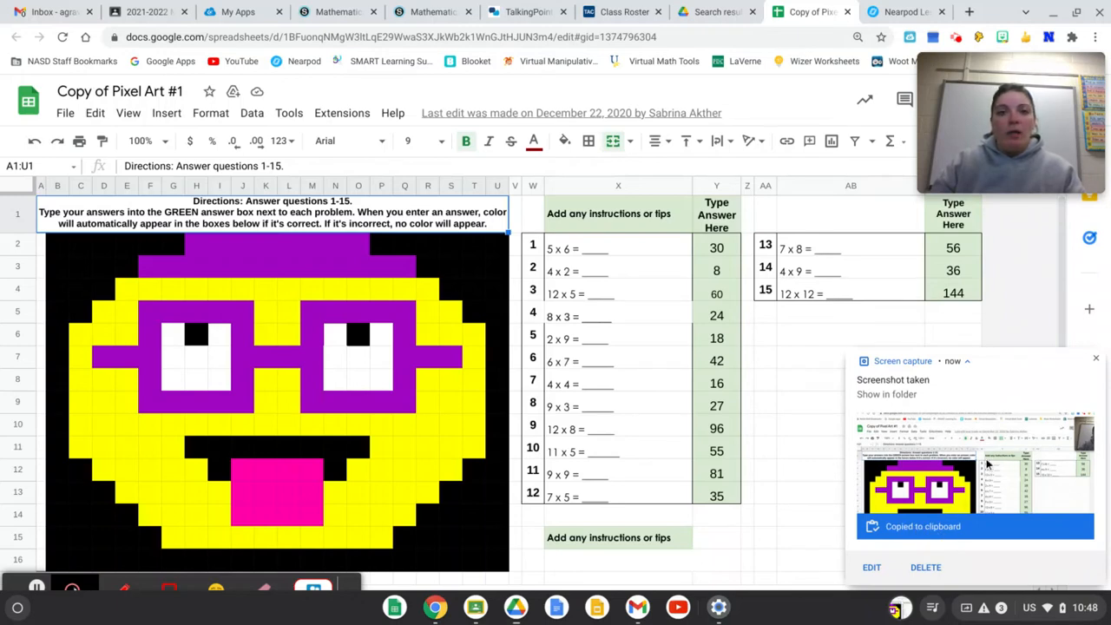
mouse_move(754, 528)
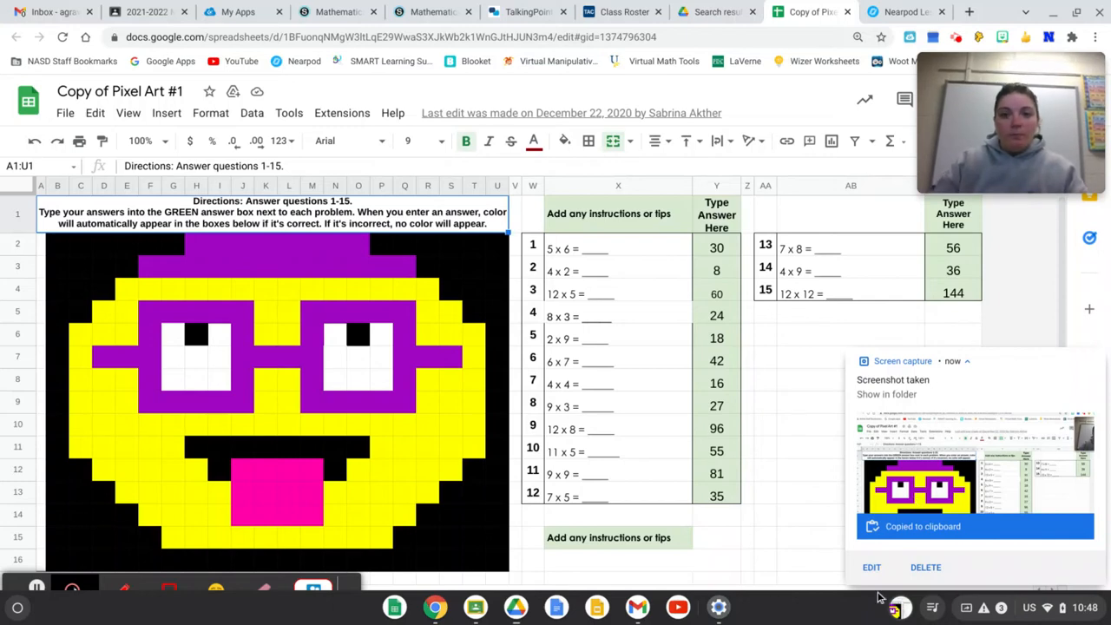
Step: Return to the Schoology course page and bring the Upcoming Coordinate Plane Pixel Art assignment into view
left_click(410, 10)
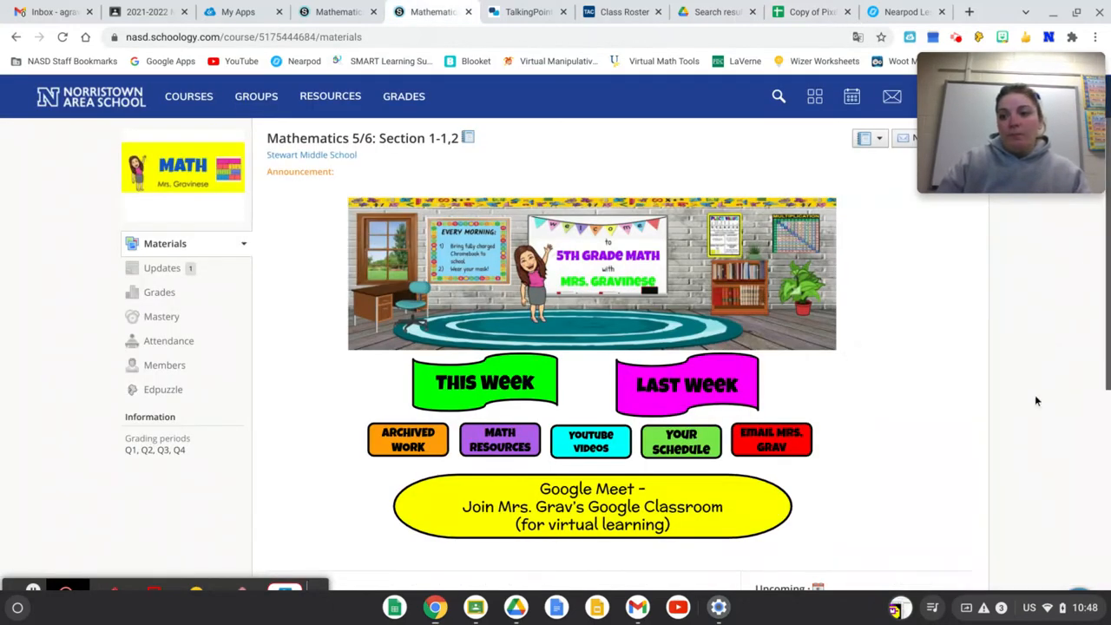
scroll("down", 3)
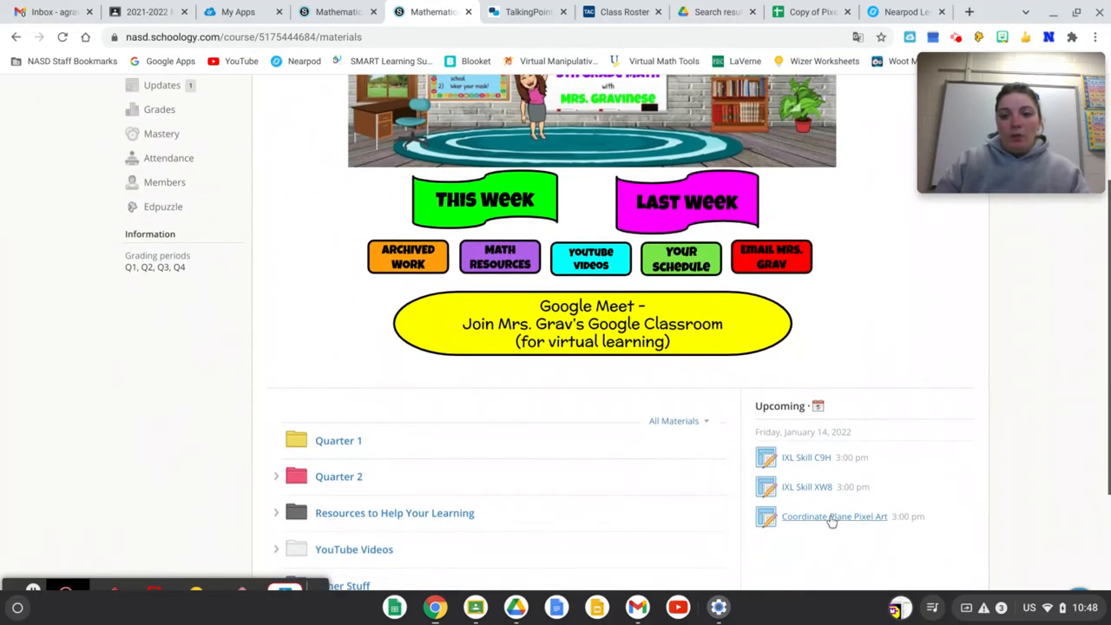
scroll("down", 3)
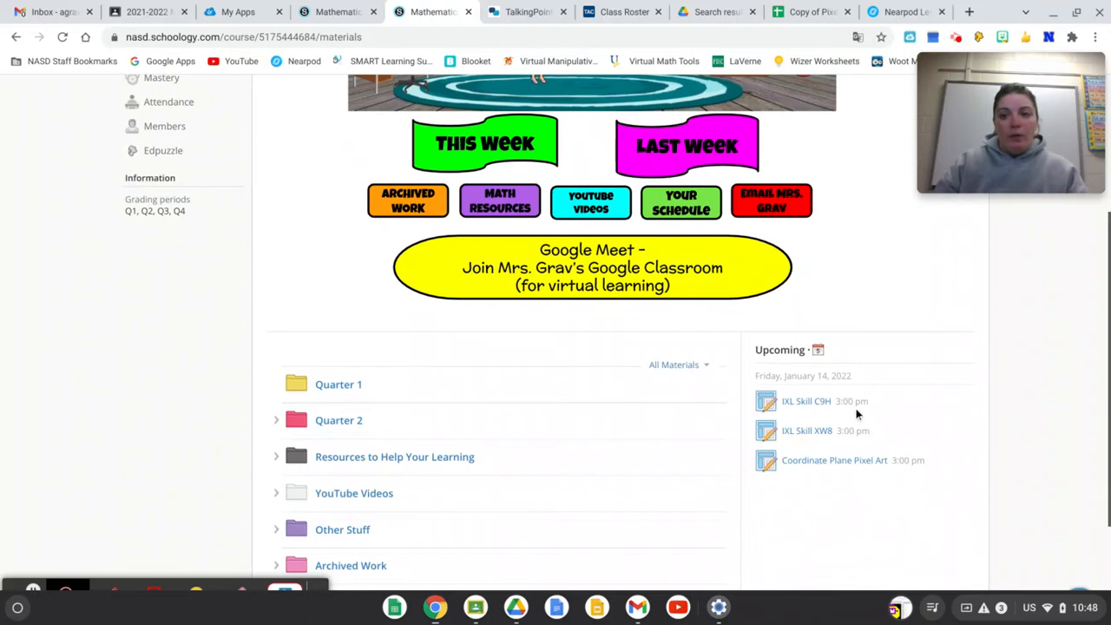
mouse_move(809, 453)
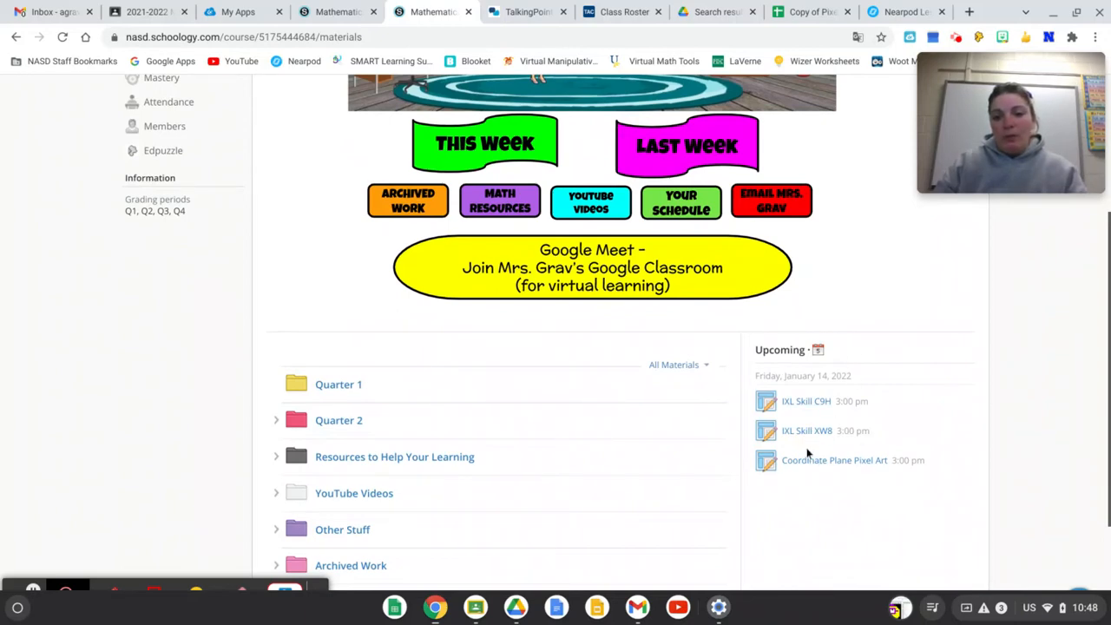
mouse_move(445, 153)
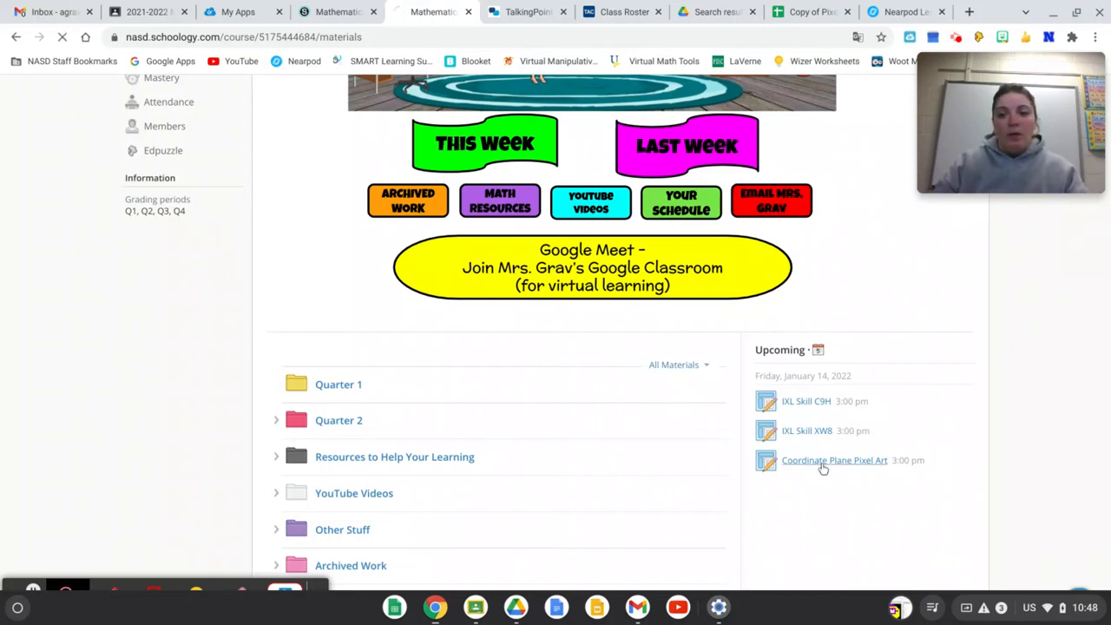
left_click(834, 460)
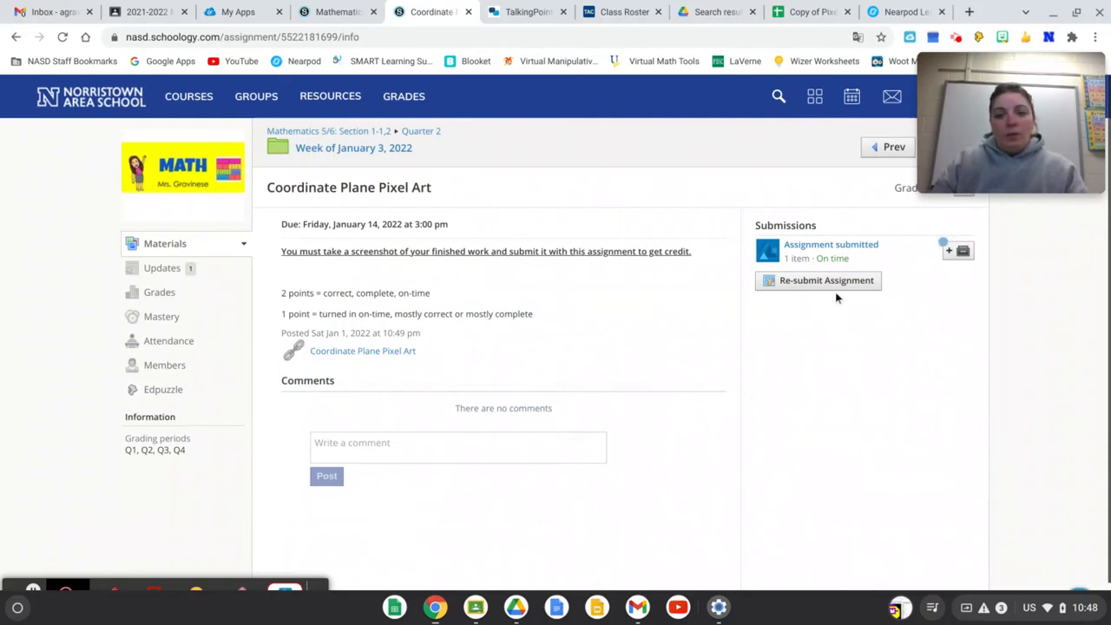
mouse_move(788, 243)
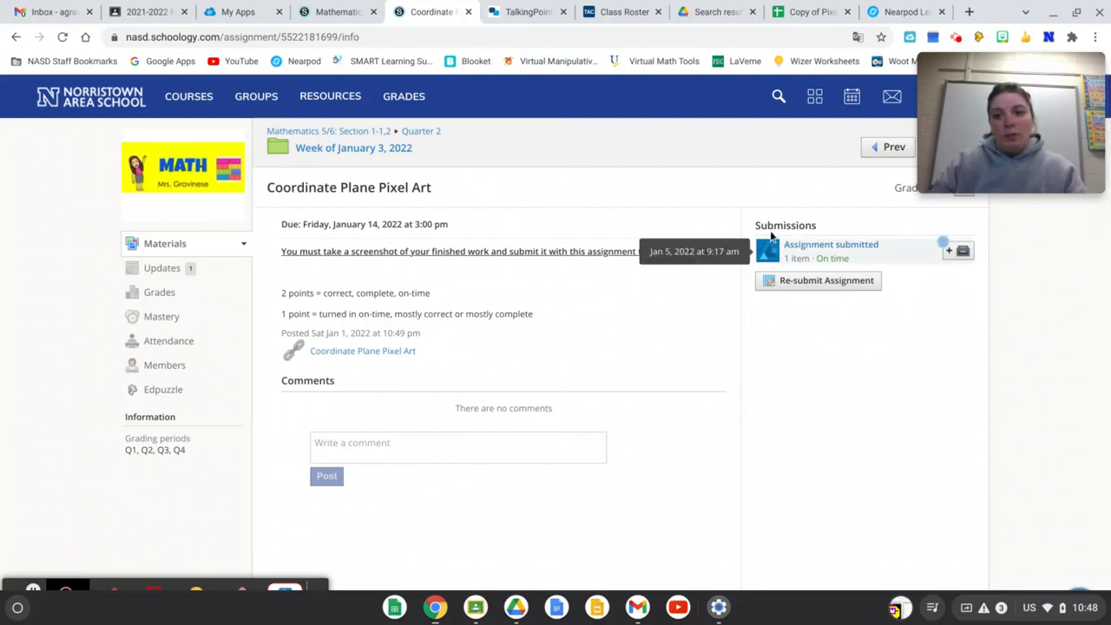
mouse_move(743, 233)
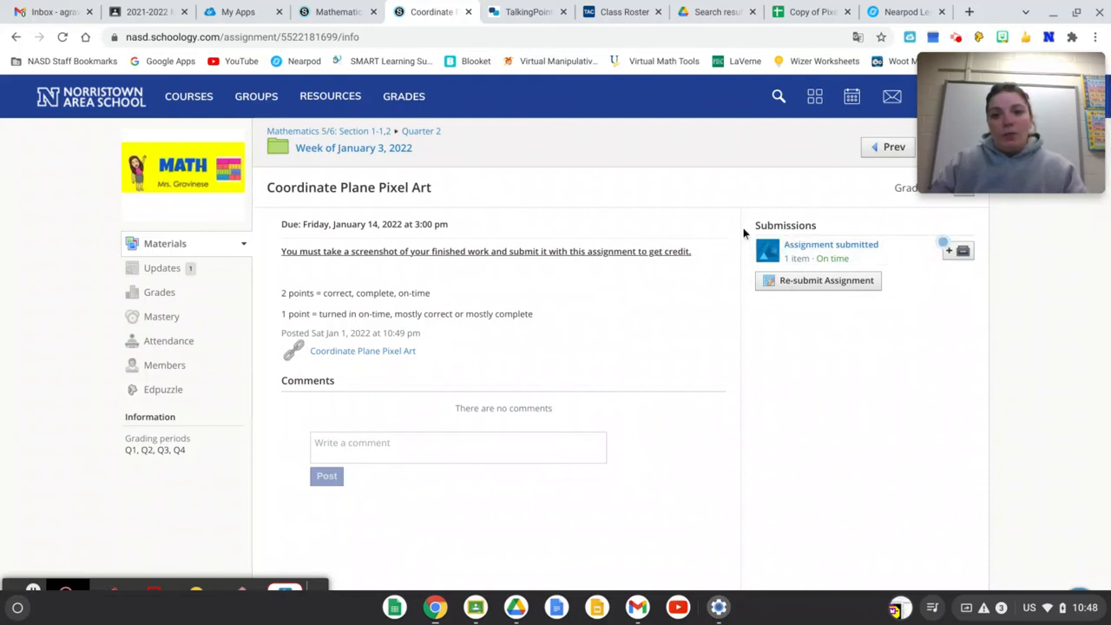
mouse_move(823, 287)
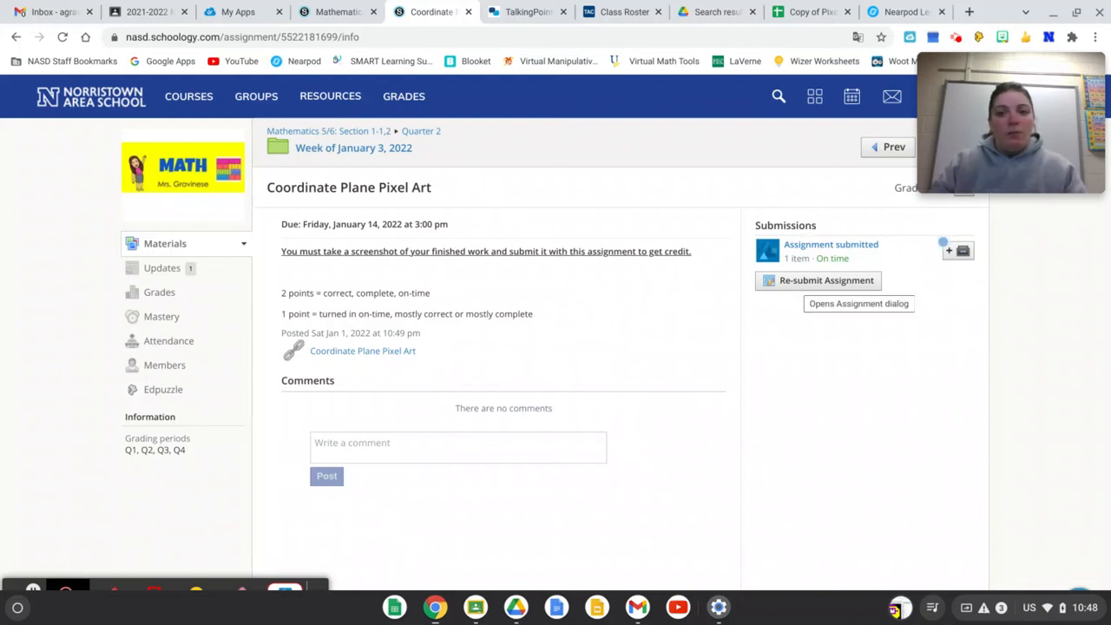
mouse_move(812, 288)
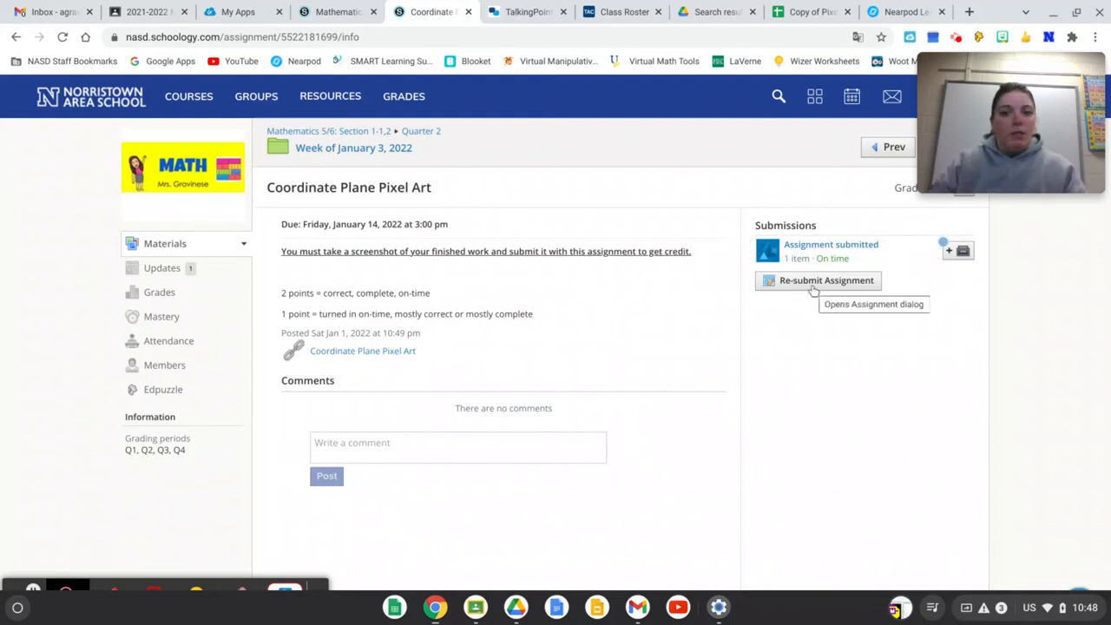
Step: Re-submit the assignment with the pixel art screenshot from Downloads as Revision 2
left_click(818, 281)
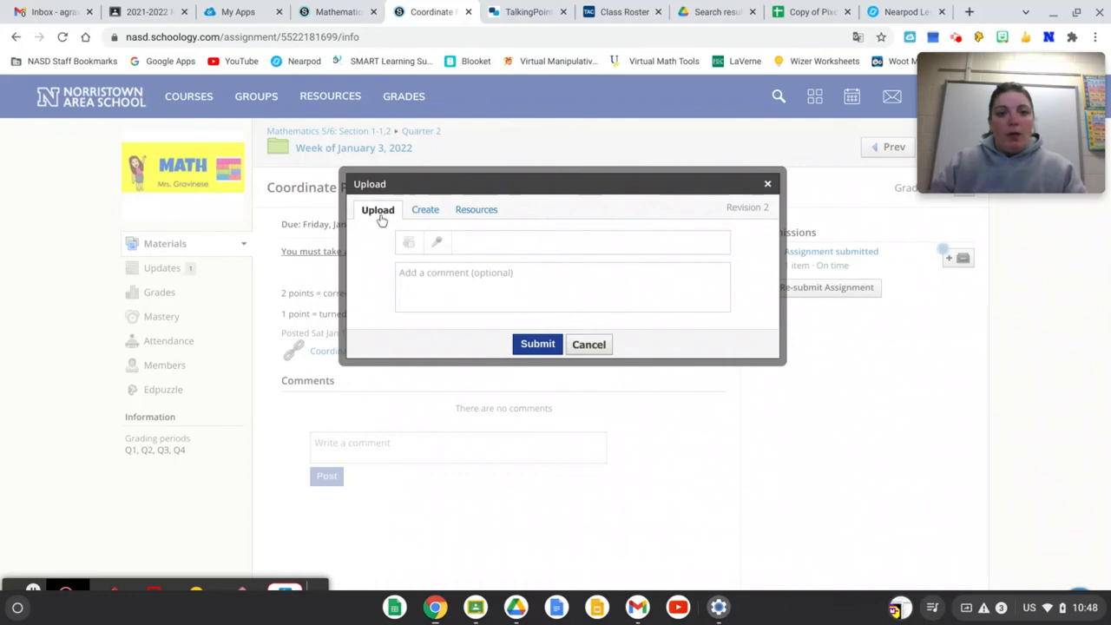
mouse_move(408, 244)
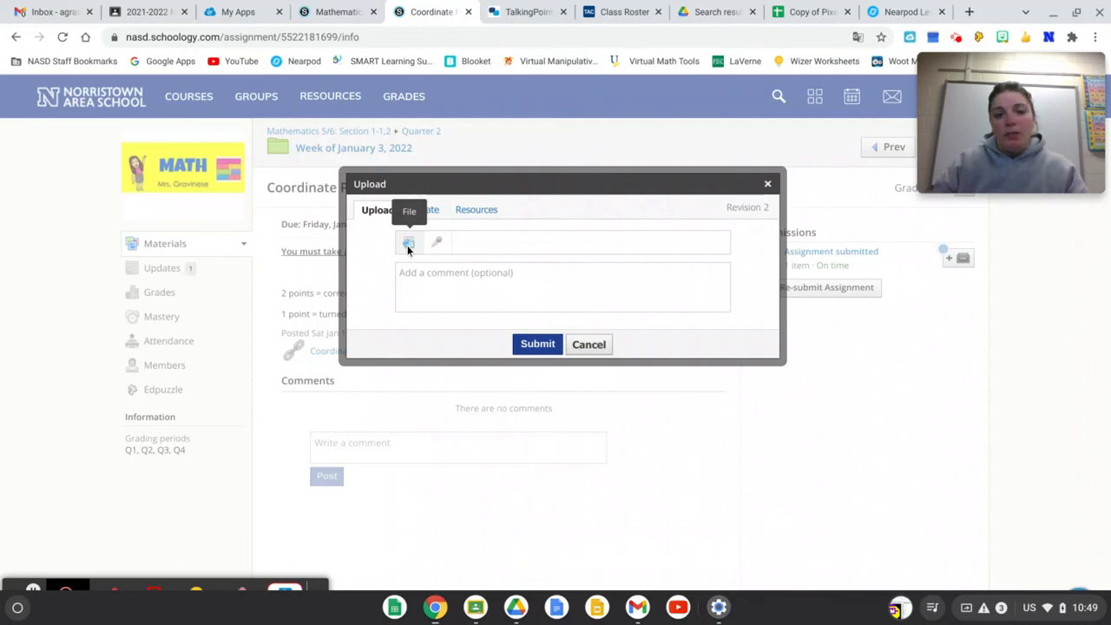
left_click(408, 244)
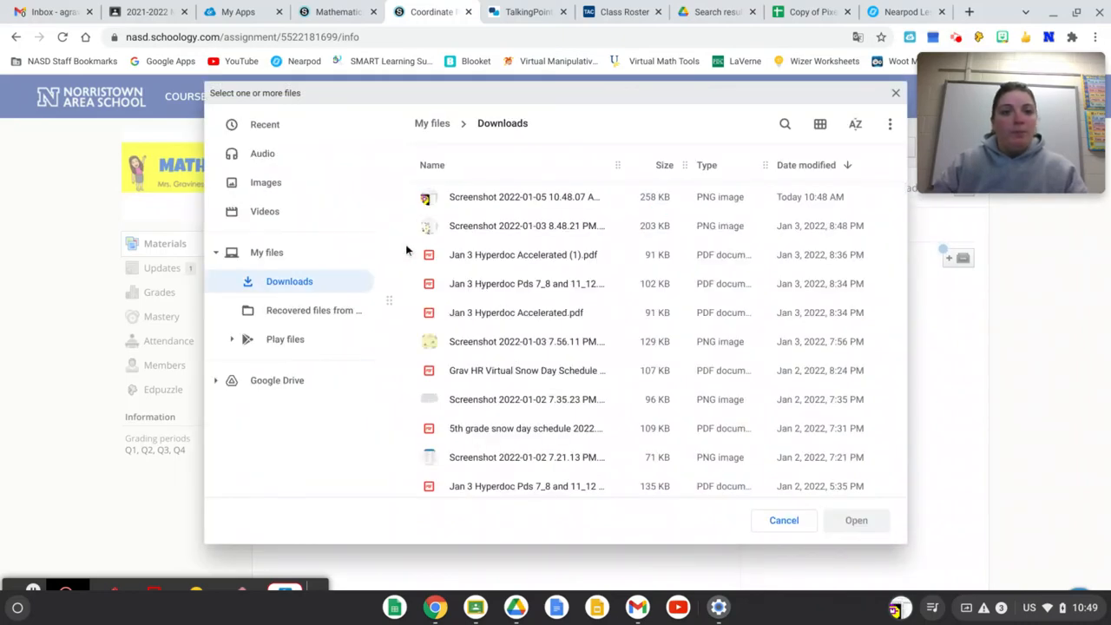
mouse_move(496, 132)
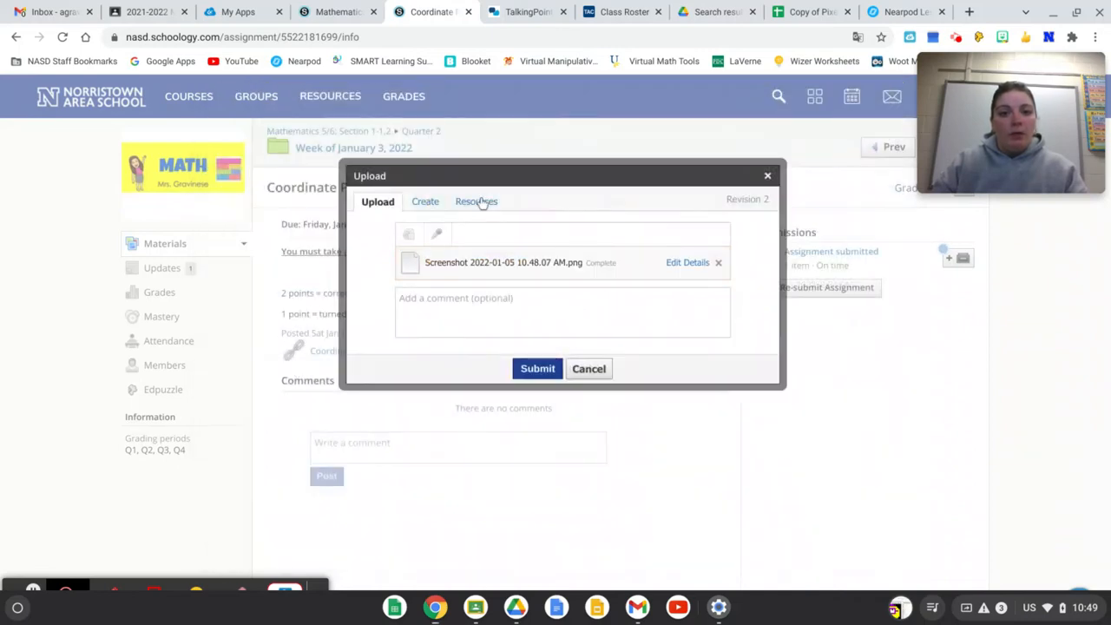
mouse_move(648, 278)
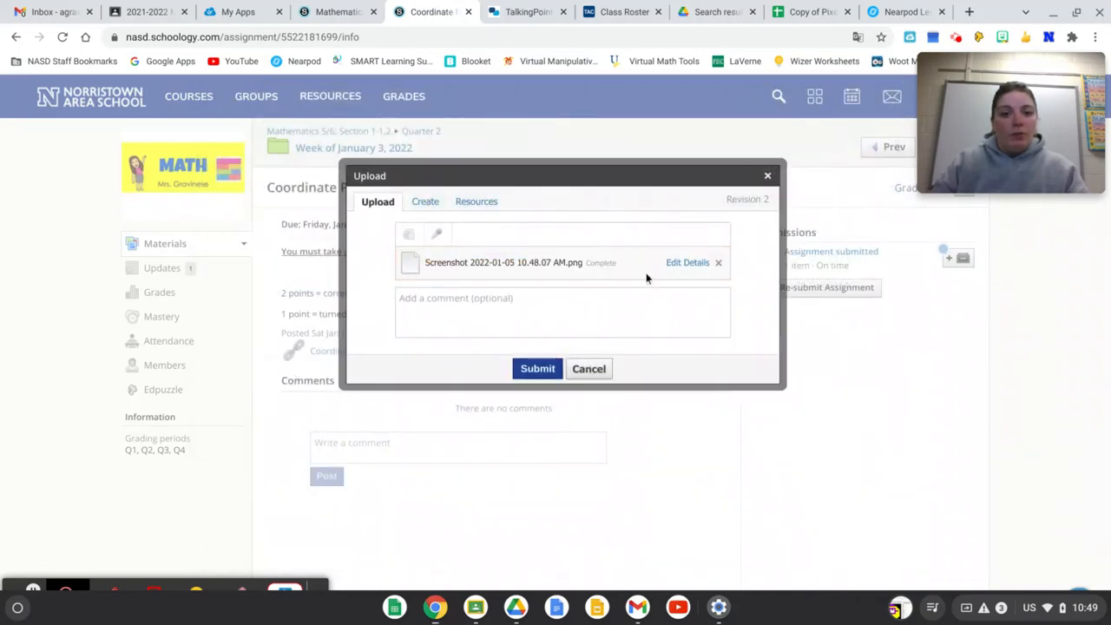
left_click(536, 368)
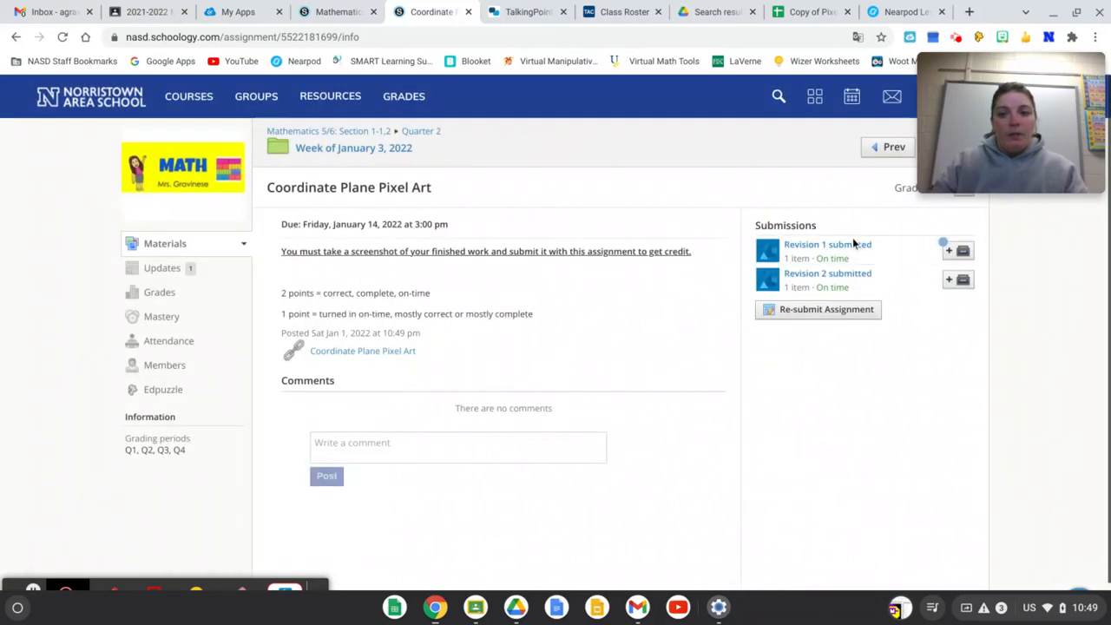
mouse_move(821, 281)
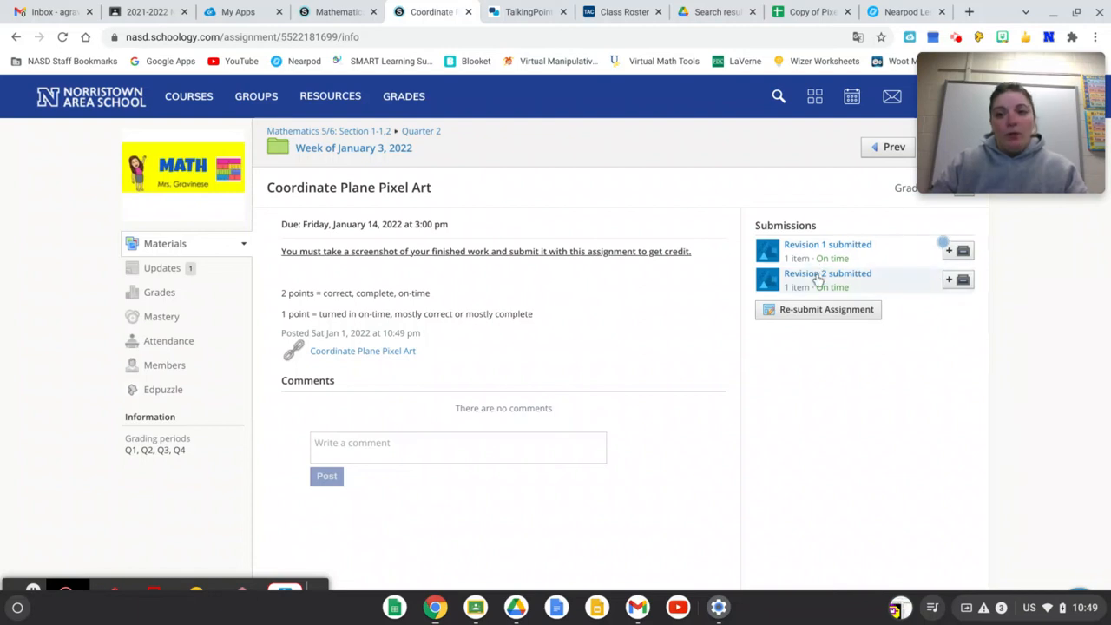
Step: View the Revision 2 submission and download its screenshot file, dismissing the notification
left_click(827, 274)
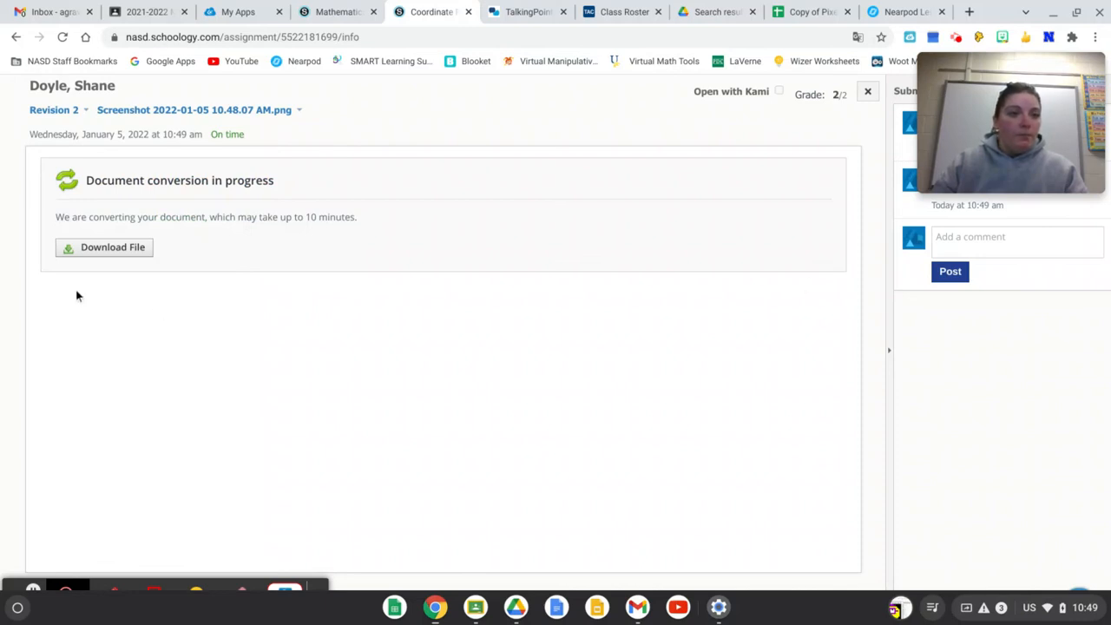
mouse_move(181, 202)
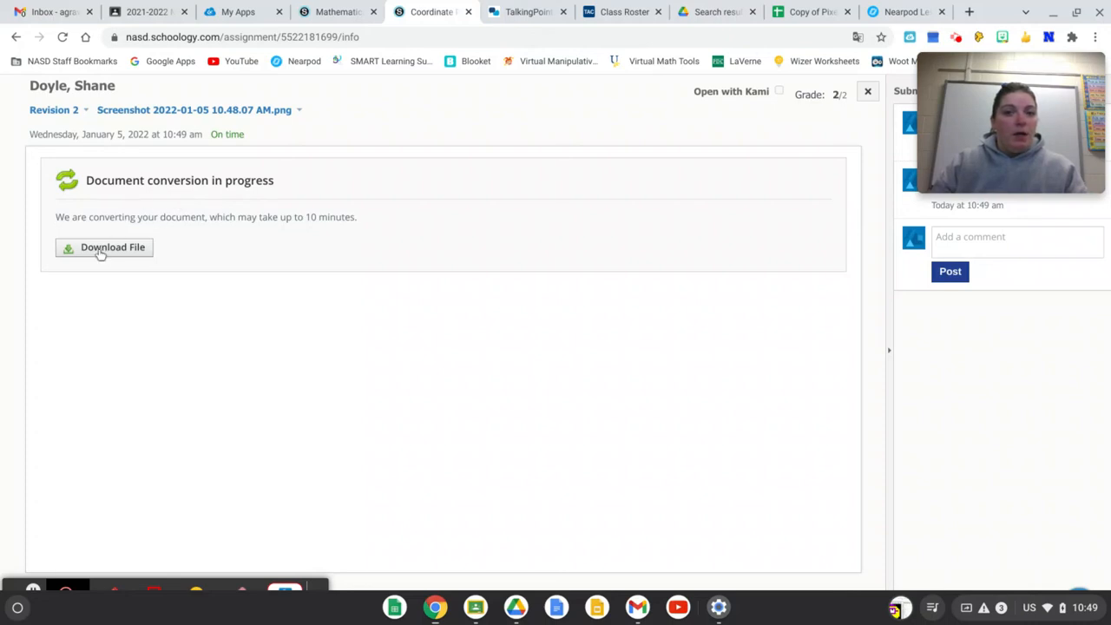
left_click(104, 247)
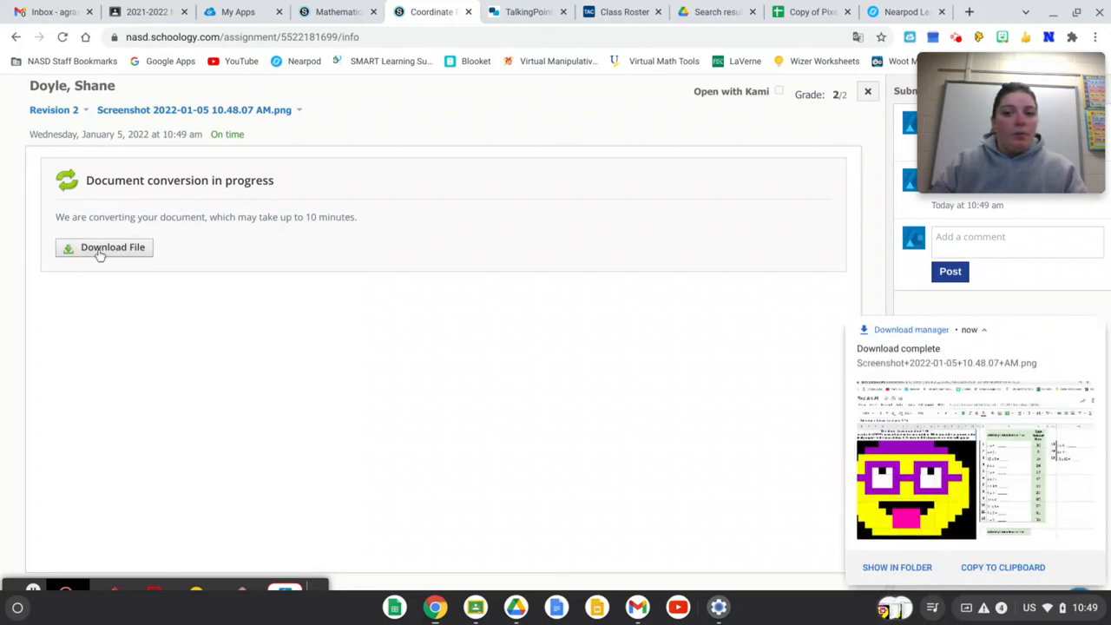
mouse_move(361, 431)
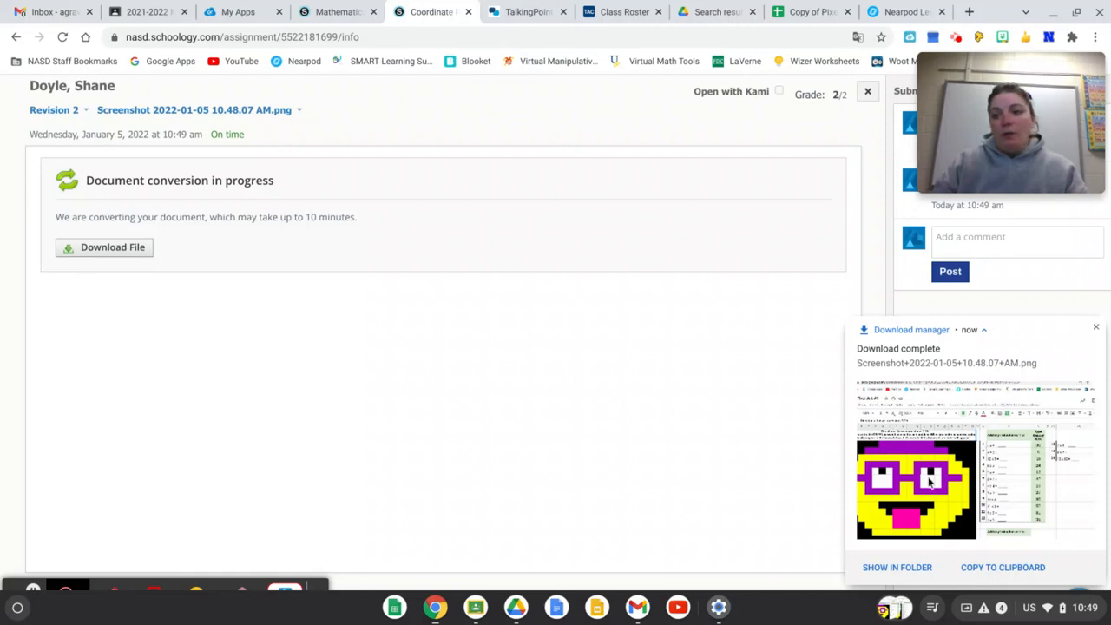
left_click(1096, 326)
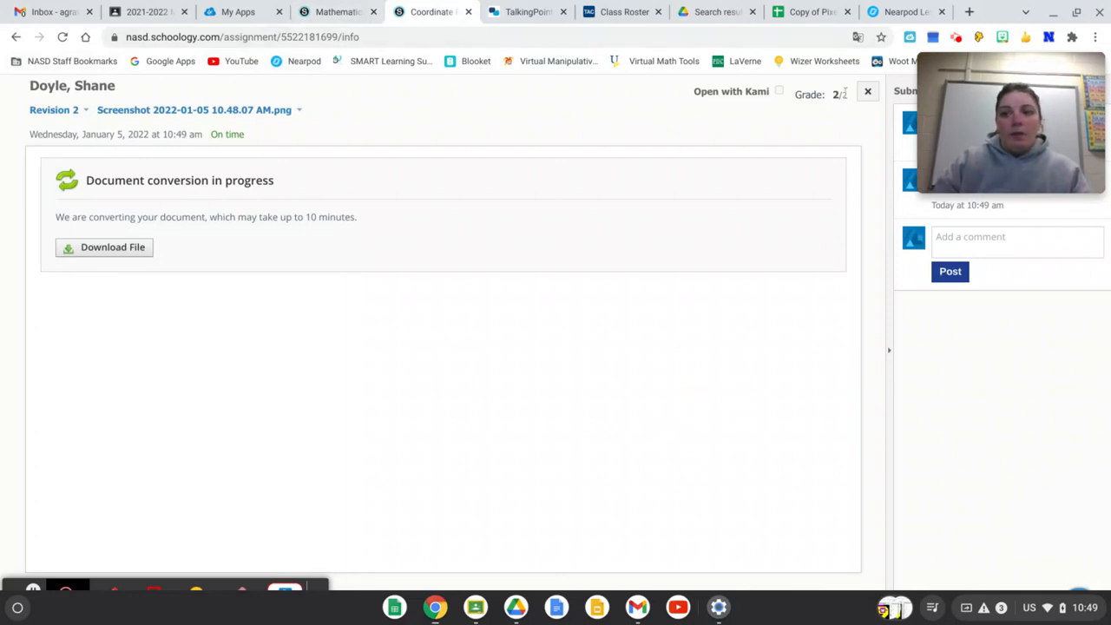
Step: Close the submission viewer, returning to the assignment page listing Revisions 1 and 2
left_click(867, 92)
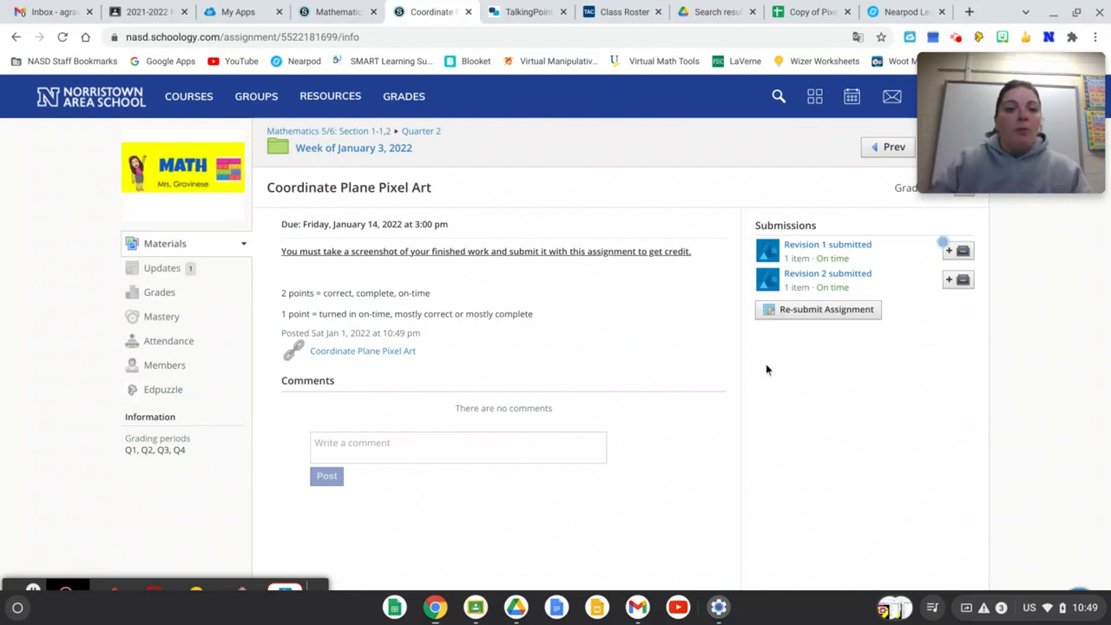
mouse_move(535, 188)
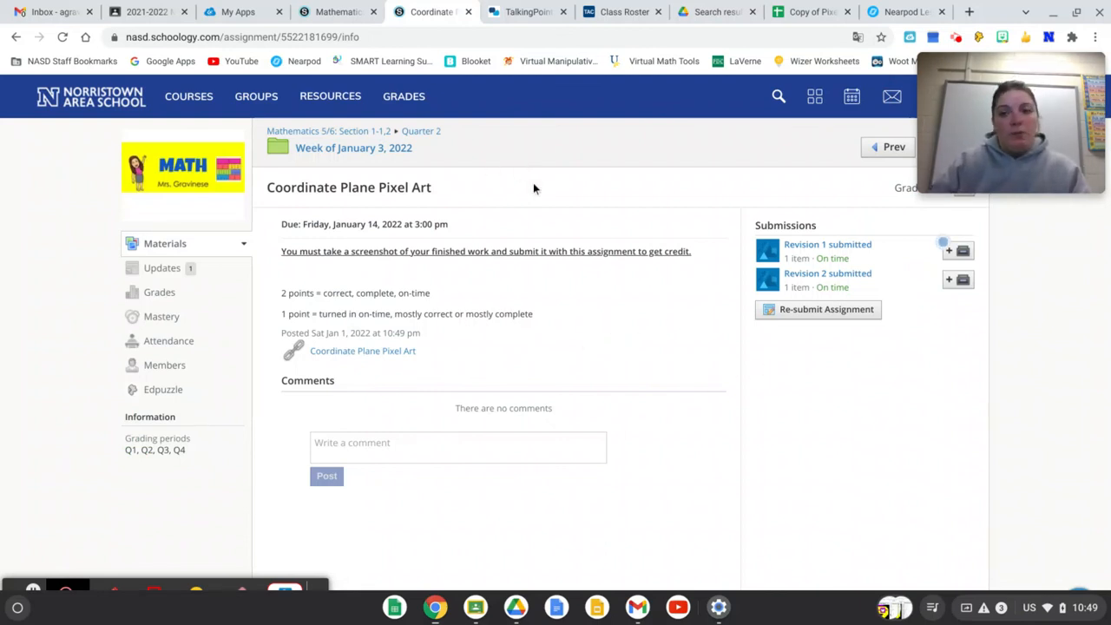
mouse_move(58, 542)
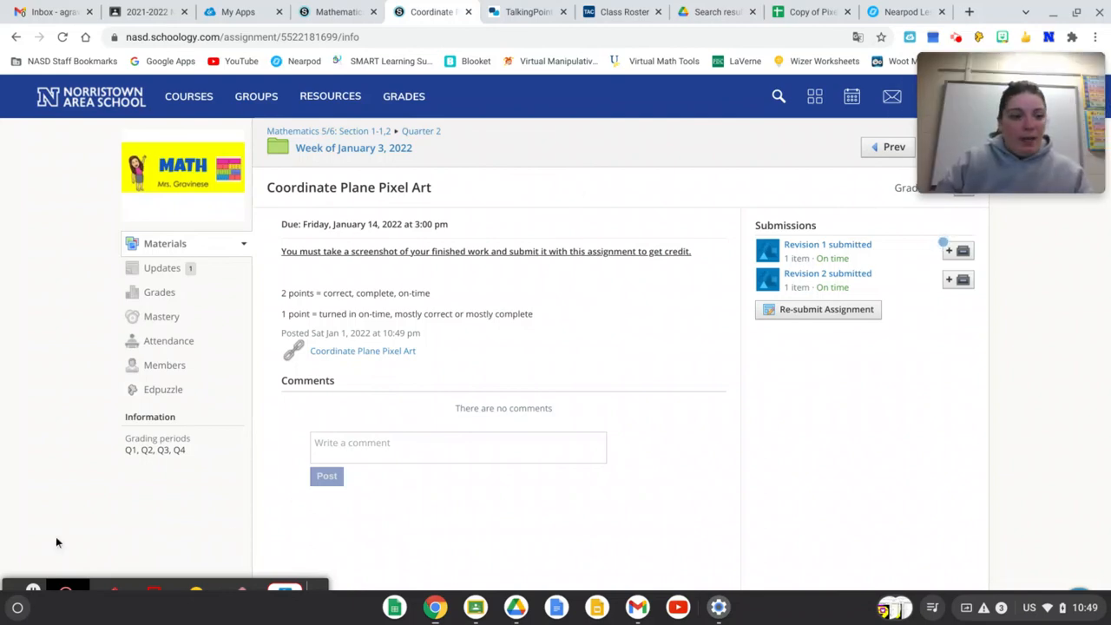